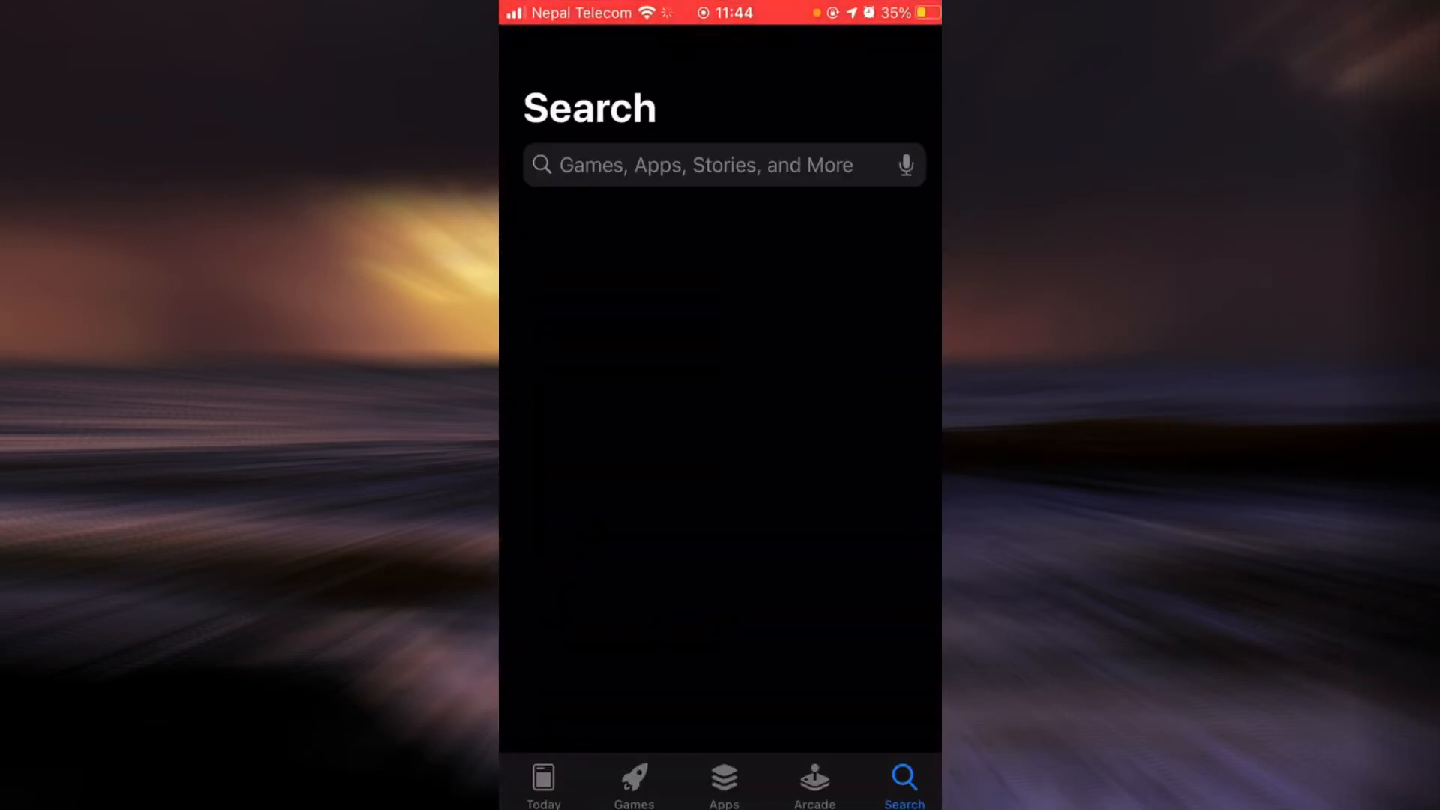
Step: Search the App Store for 'coinbase' and confirm Coinbase shows OPEN
click(716, 165)
text(coinbase)
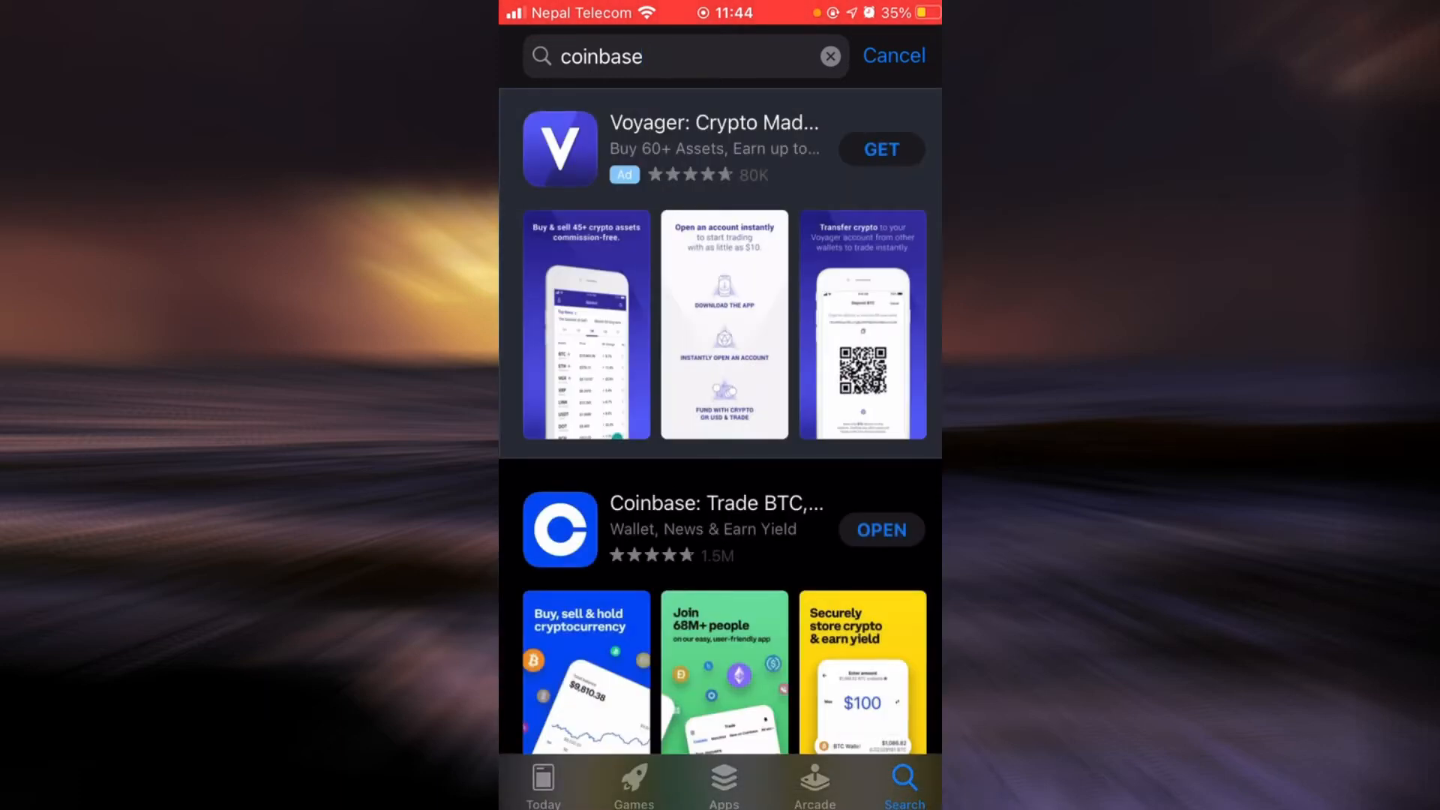
scroll(down, 3)
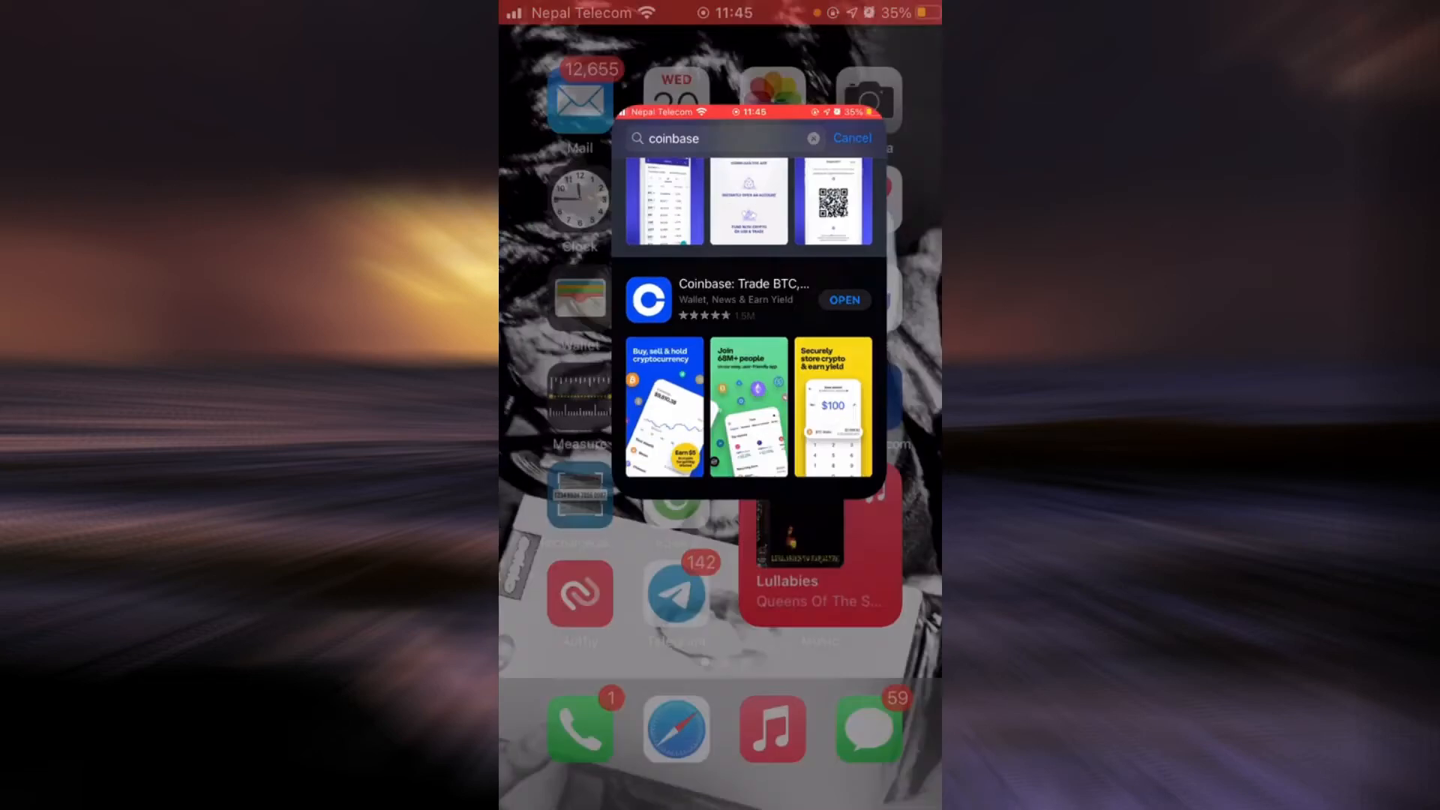
Step: Go home and open Settings › General › iPhone Storage
click(850, 138)
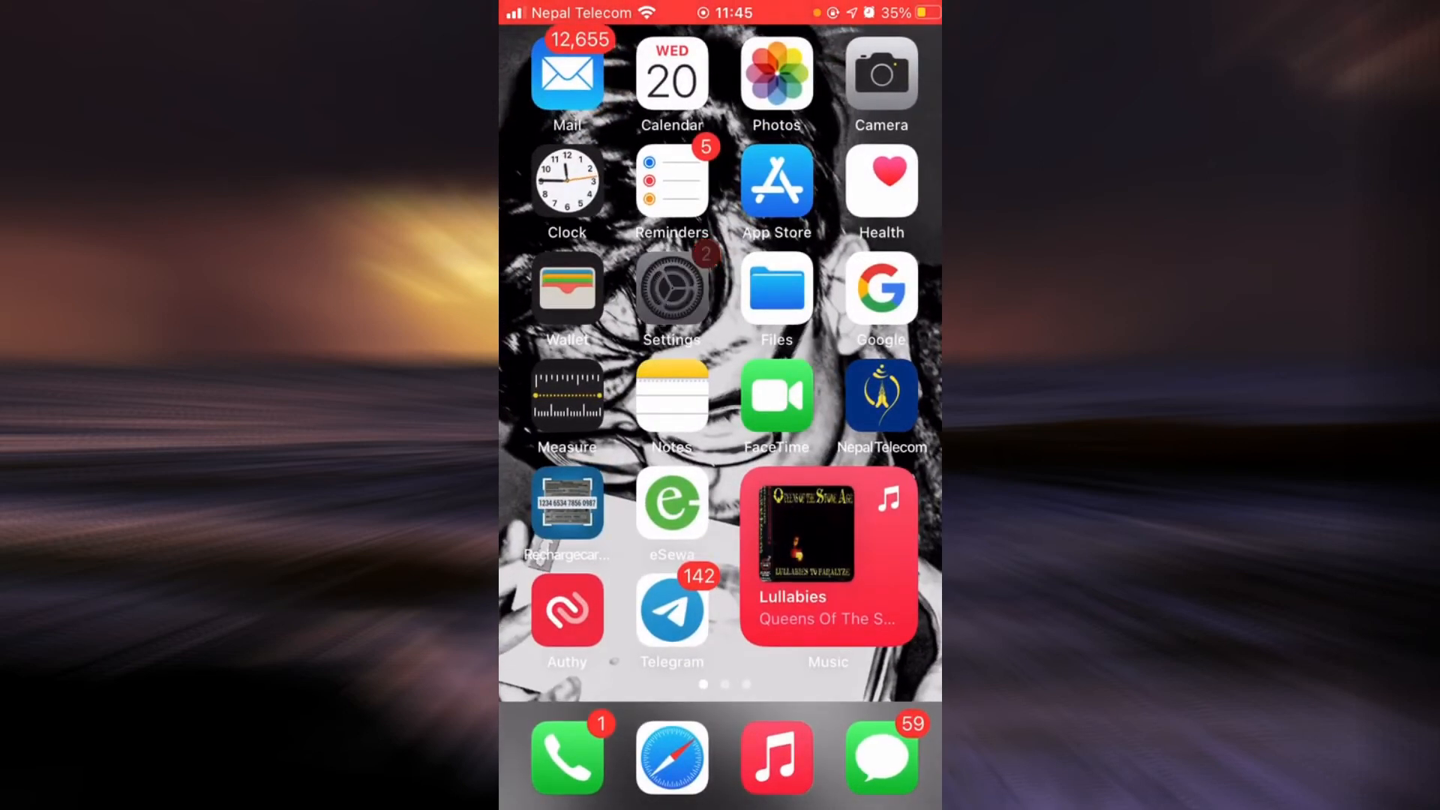
click(671, 287)
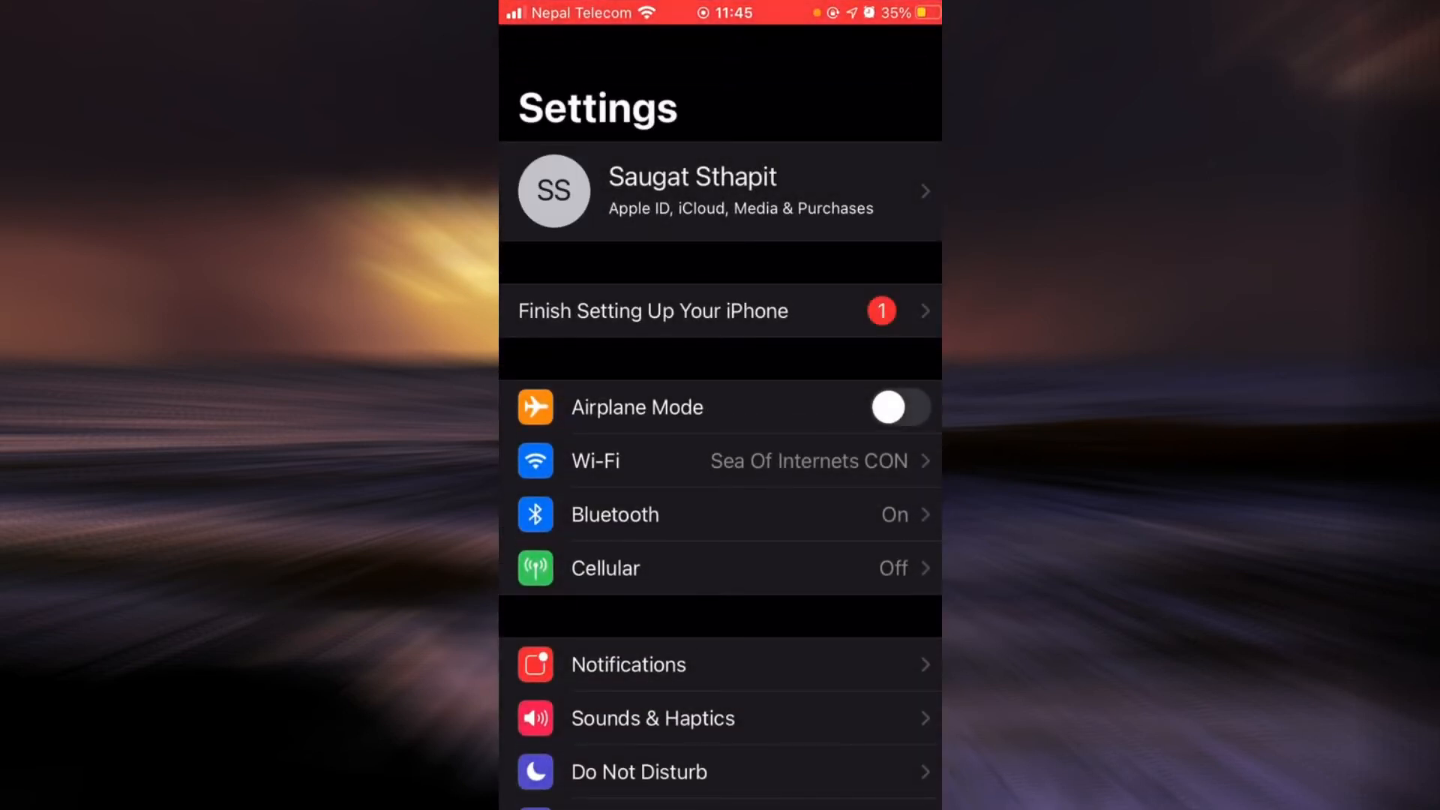
scroll(down, 3)
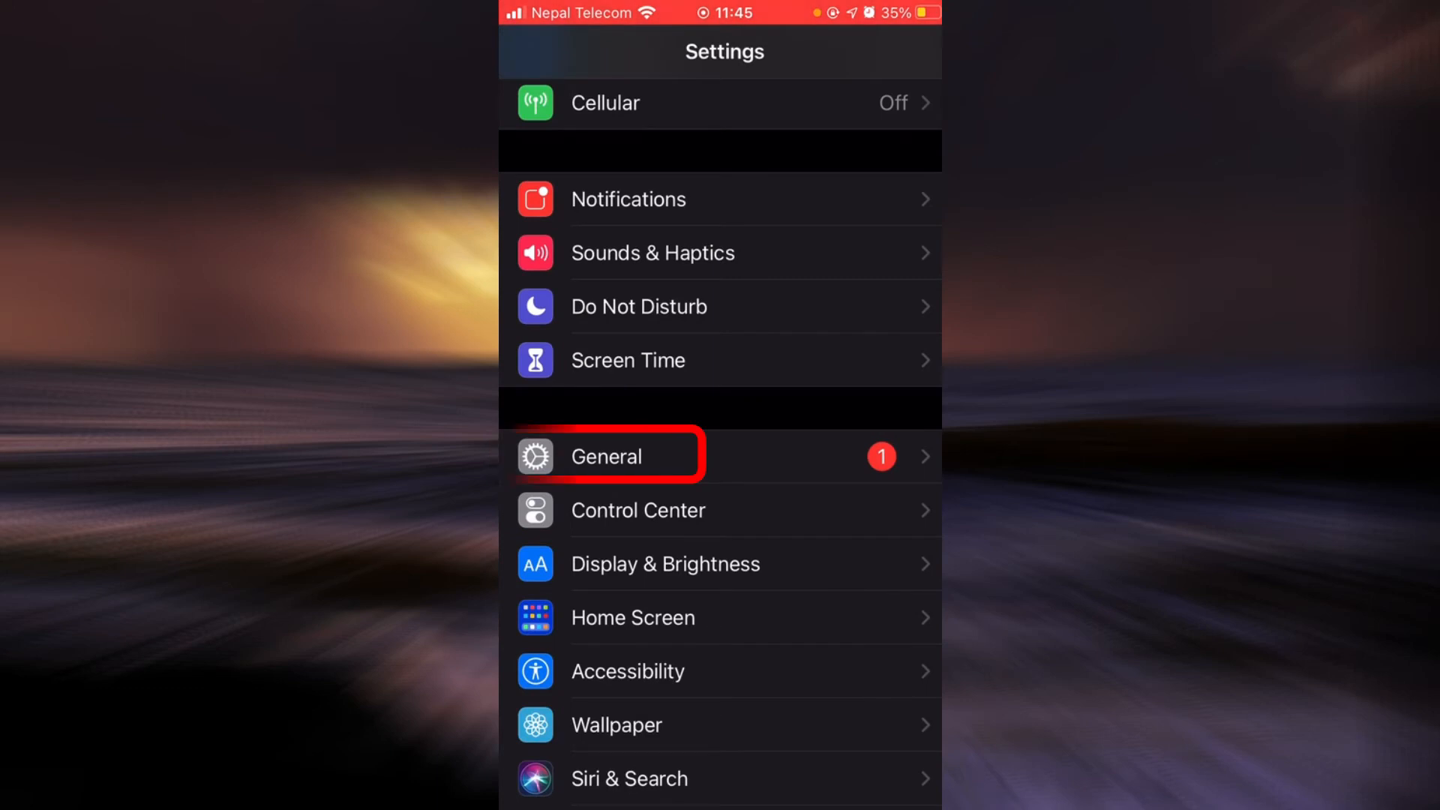
click(606, 456)
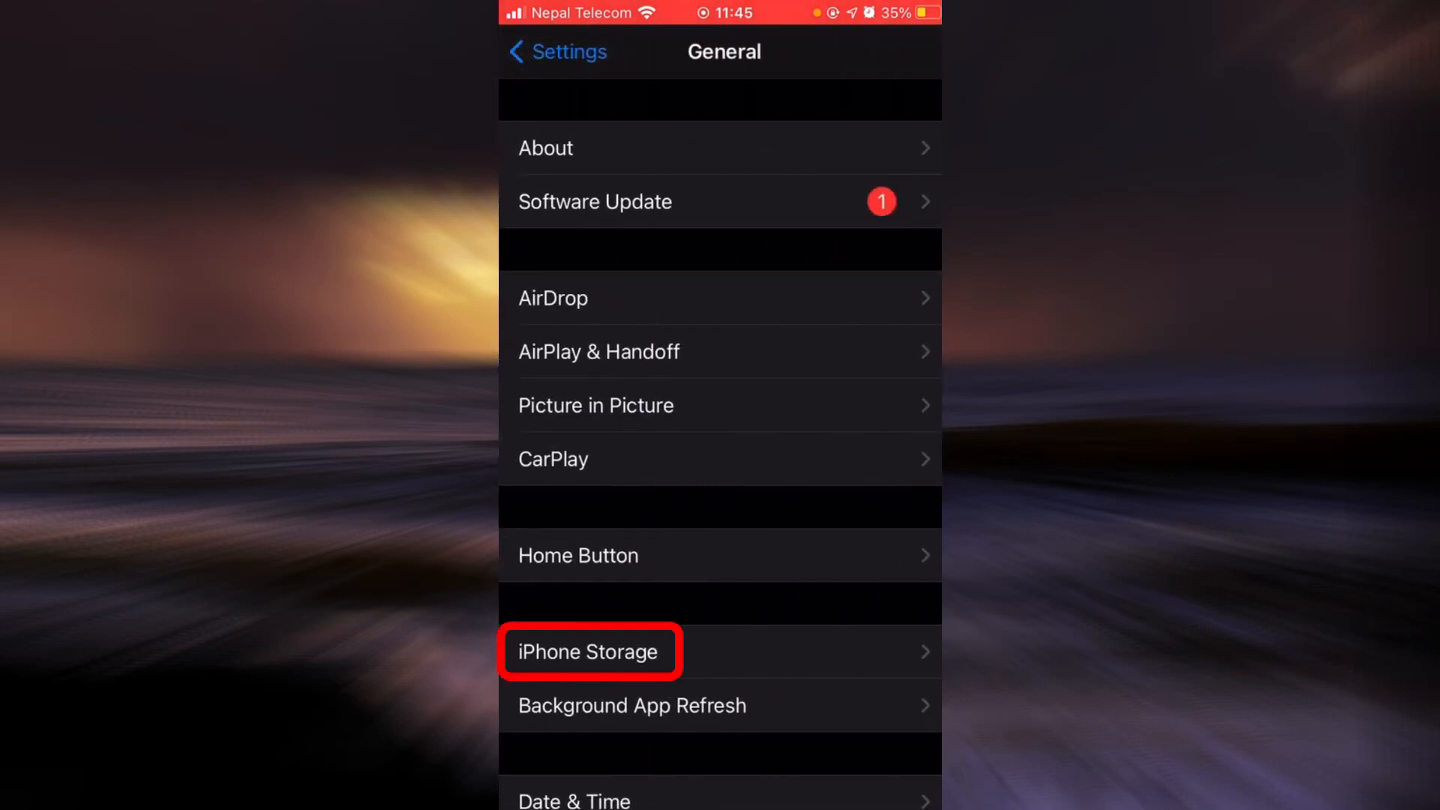
click(584, 651)
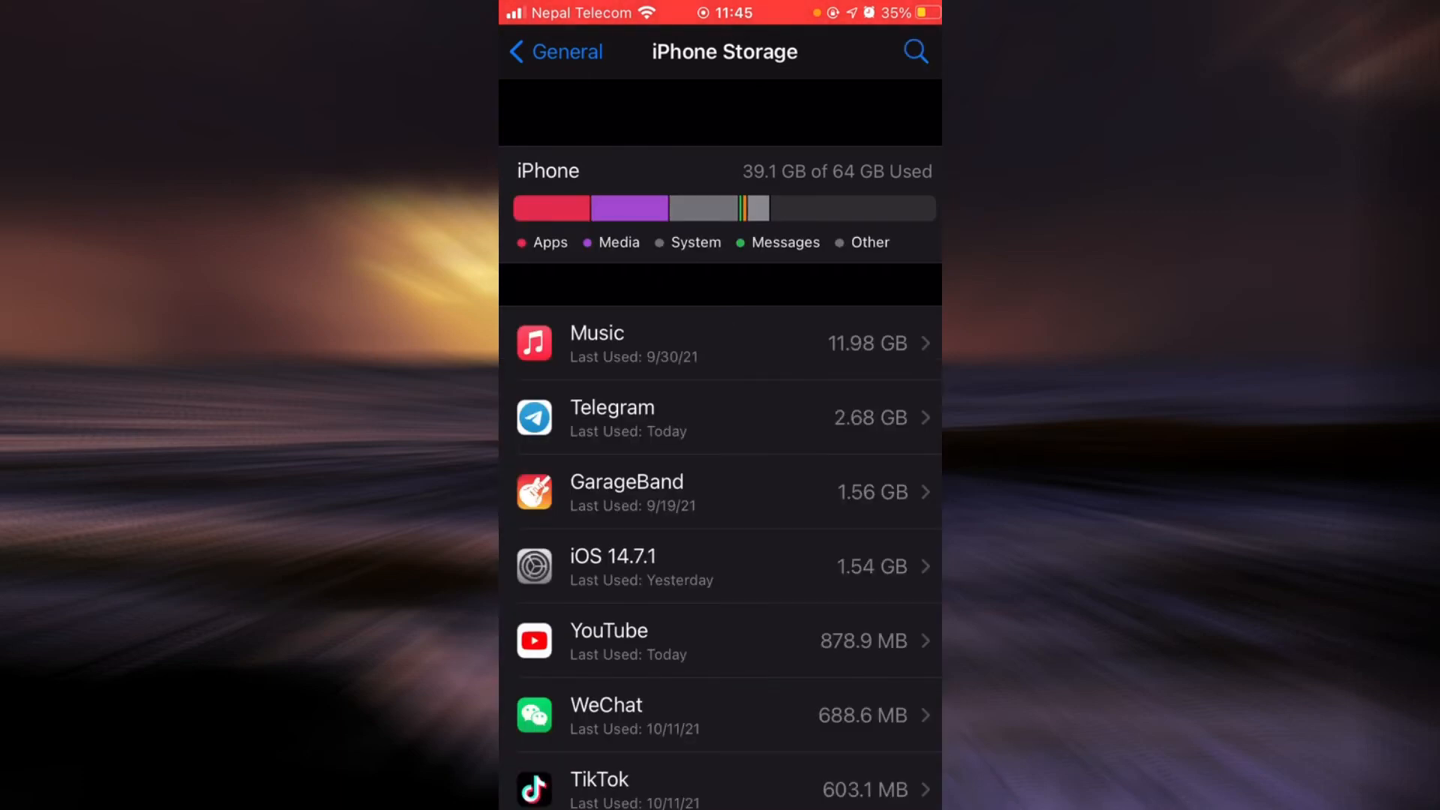
Step: Offload Coinbase, keeping its 500 KB of data, then reinstall it
scroll(down, 3)
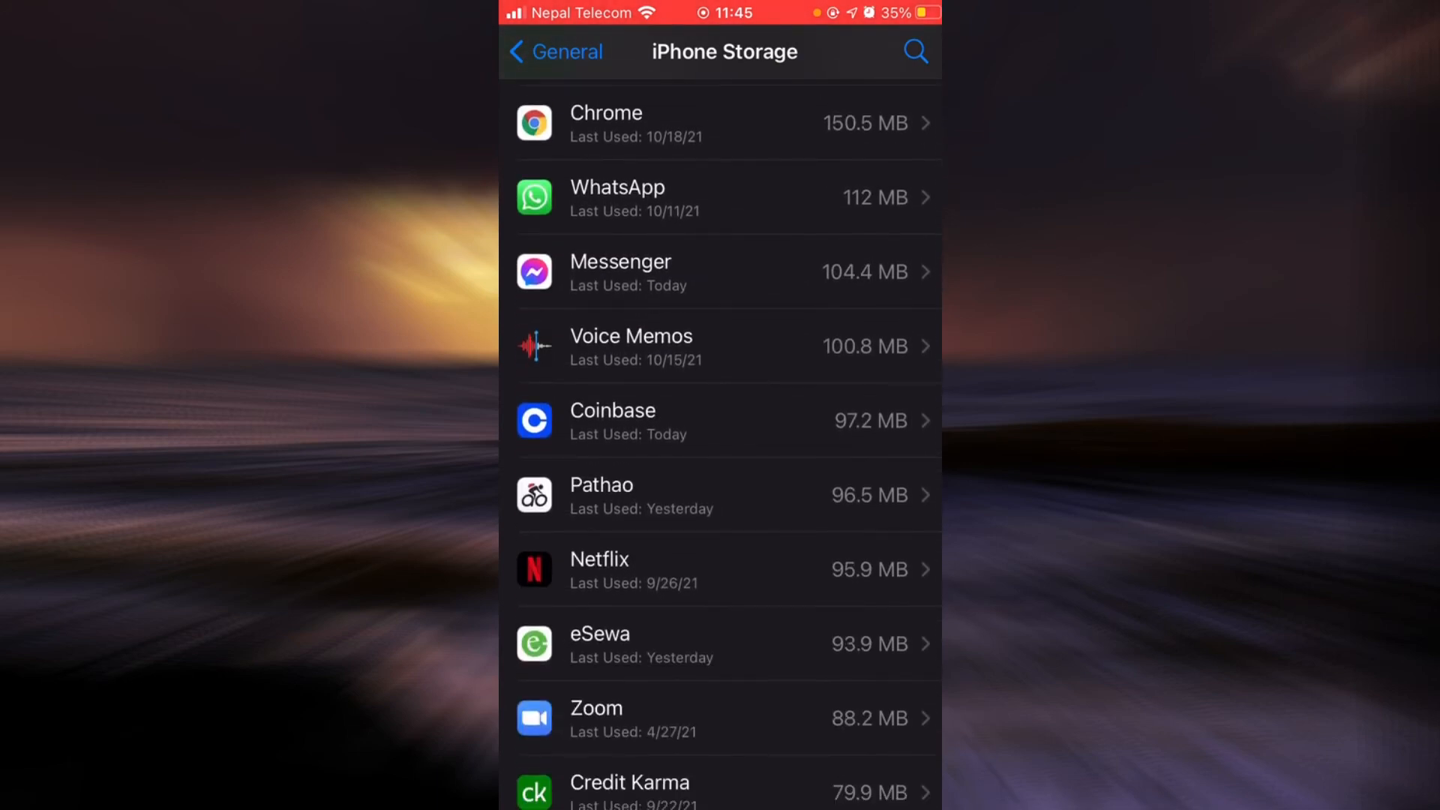
click(724, 421)
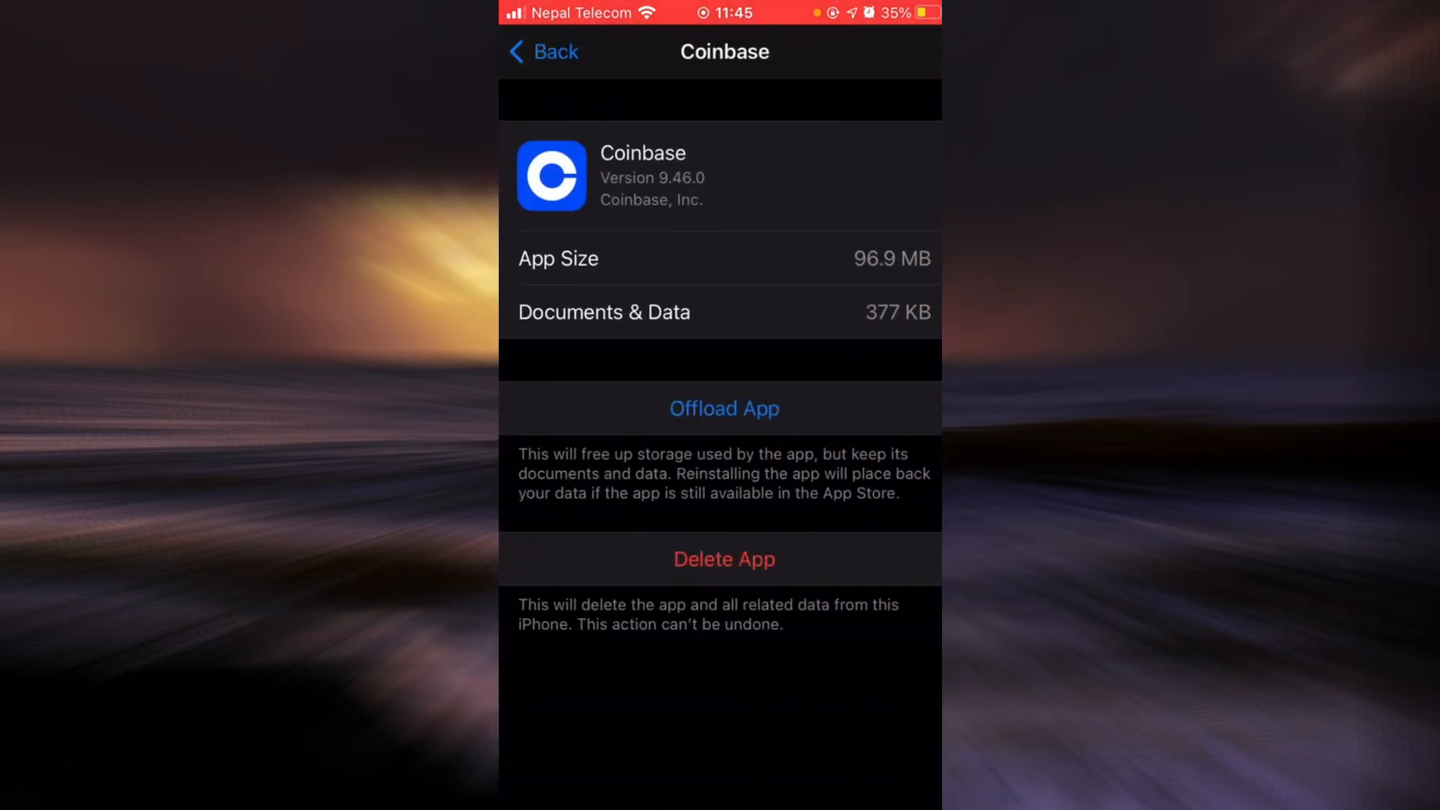
click(724, 408)
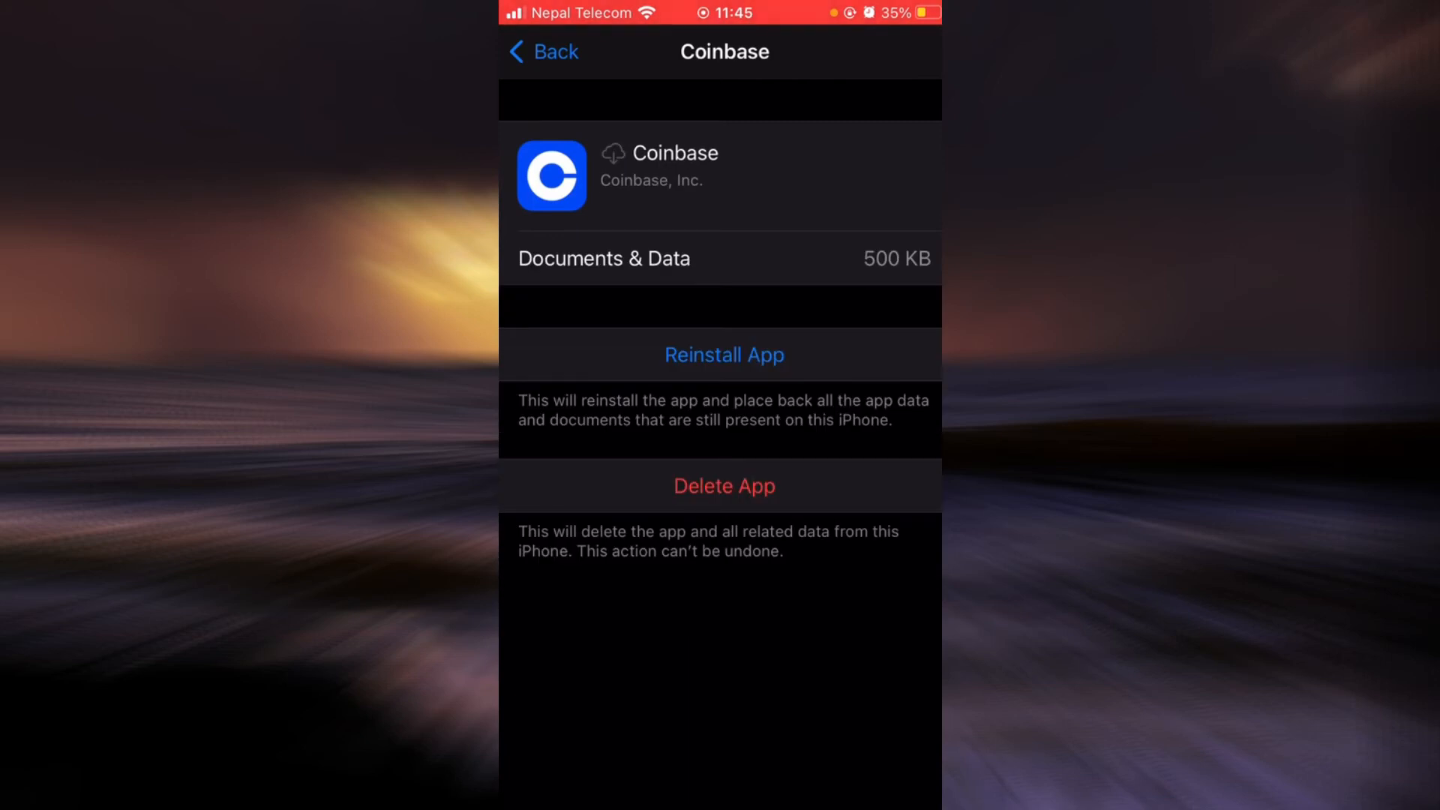
click(723, 356)
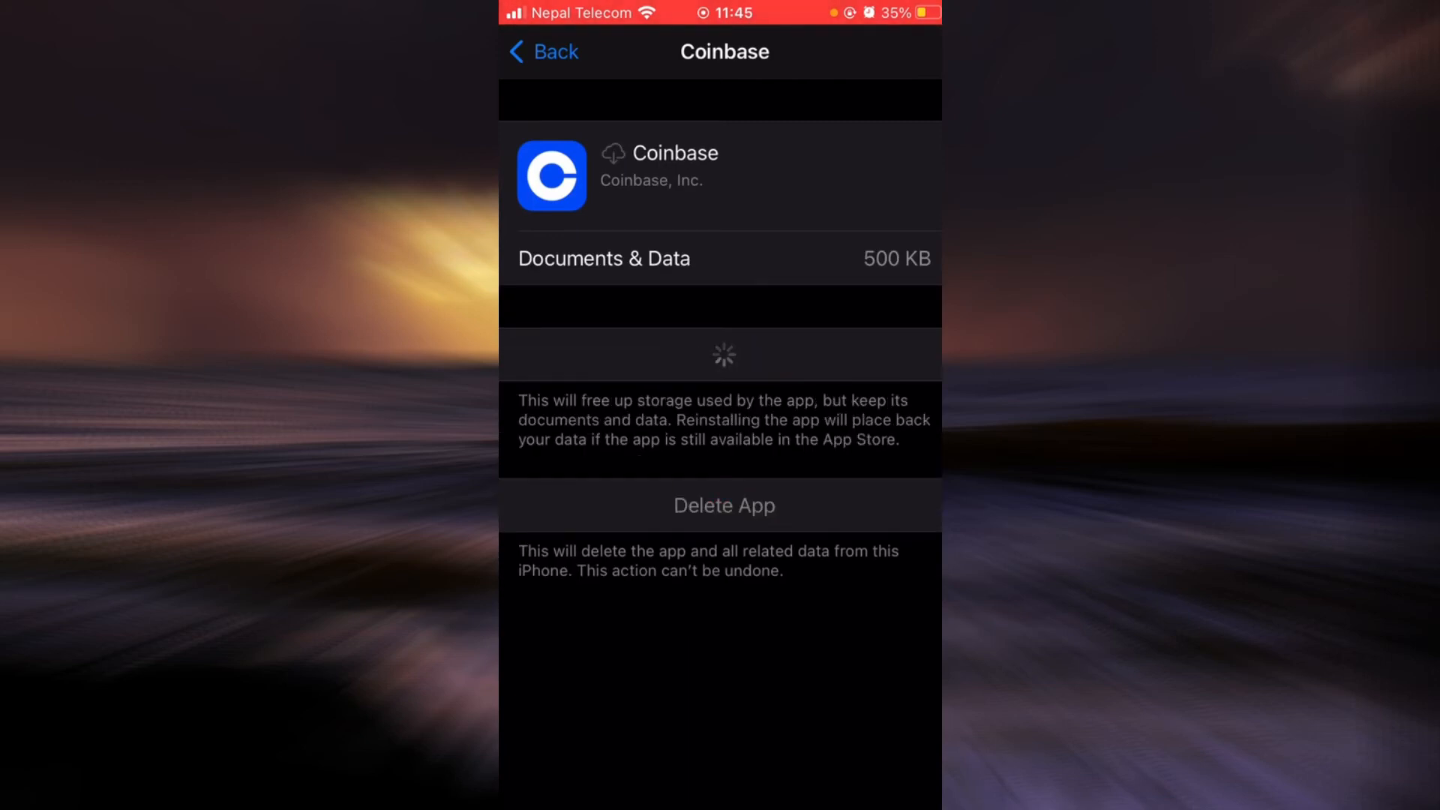